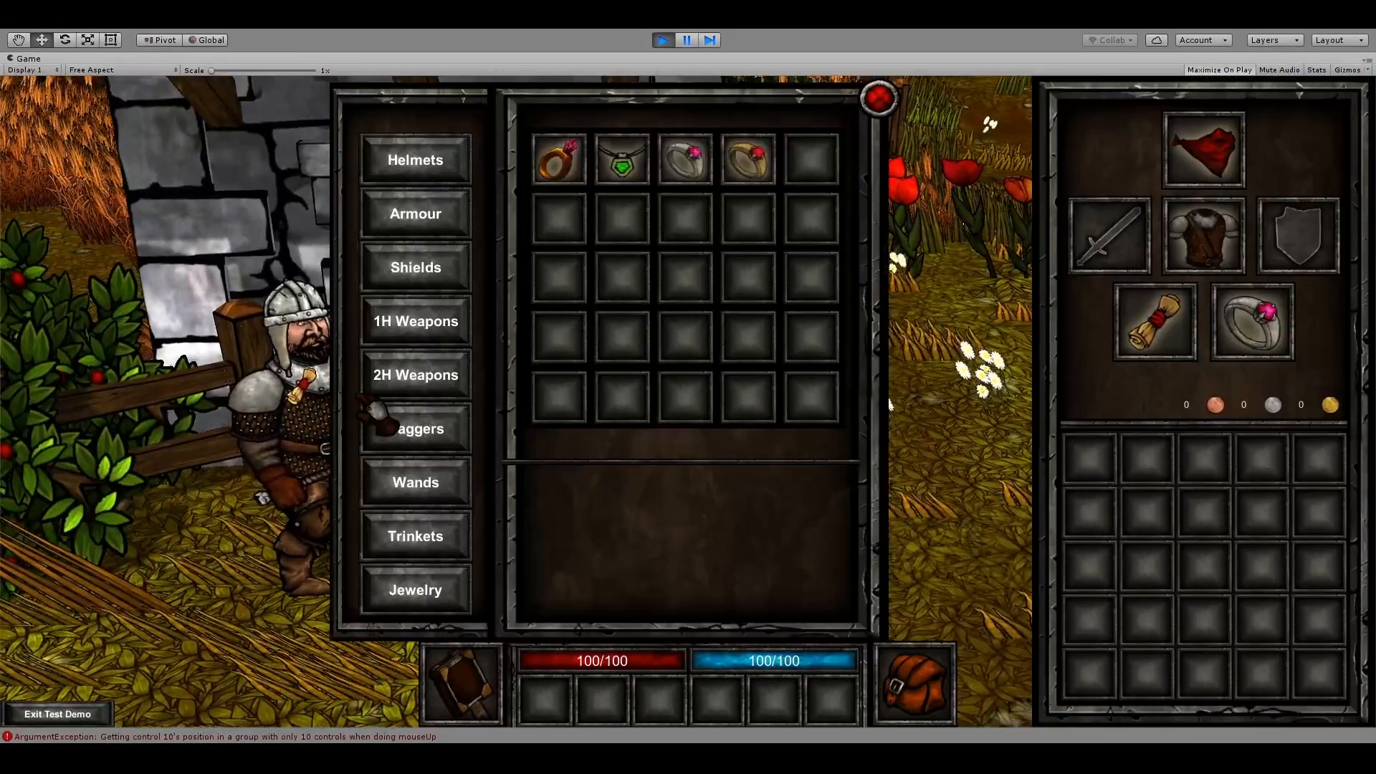
# Show the Jewelry category in the Test Demo item browser.
pyautogui.click(414, 429)
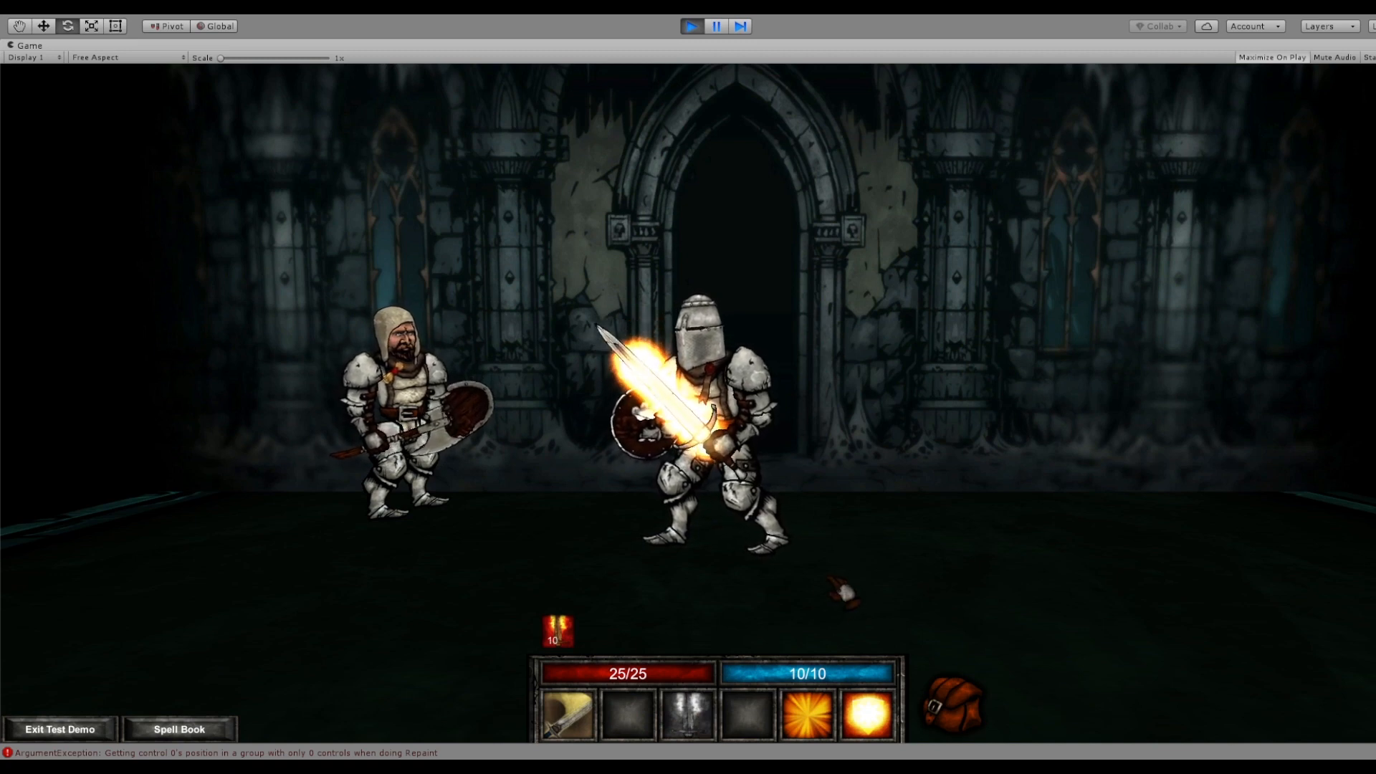
# Attack the armoured knight in the dungeon, then show the village character's equipped helmet and weapons.
pyautogui.click(179, 728)
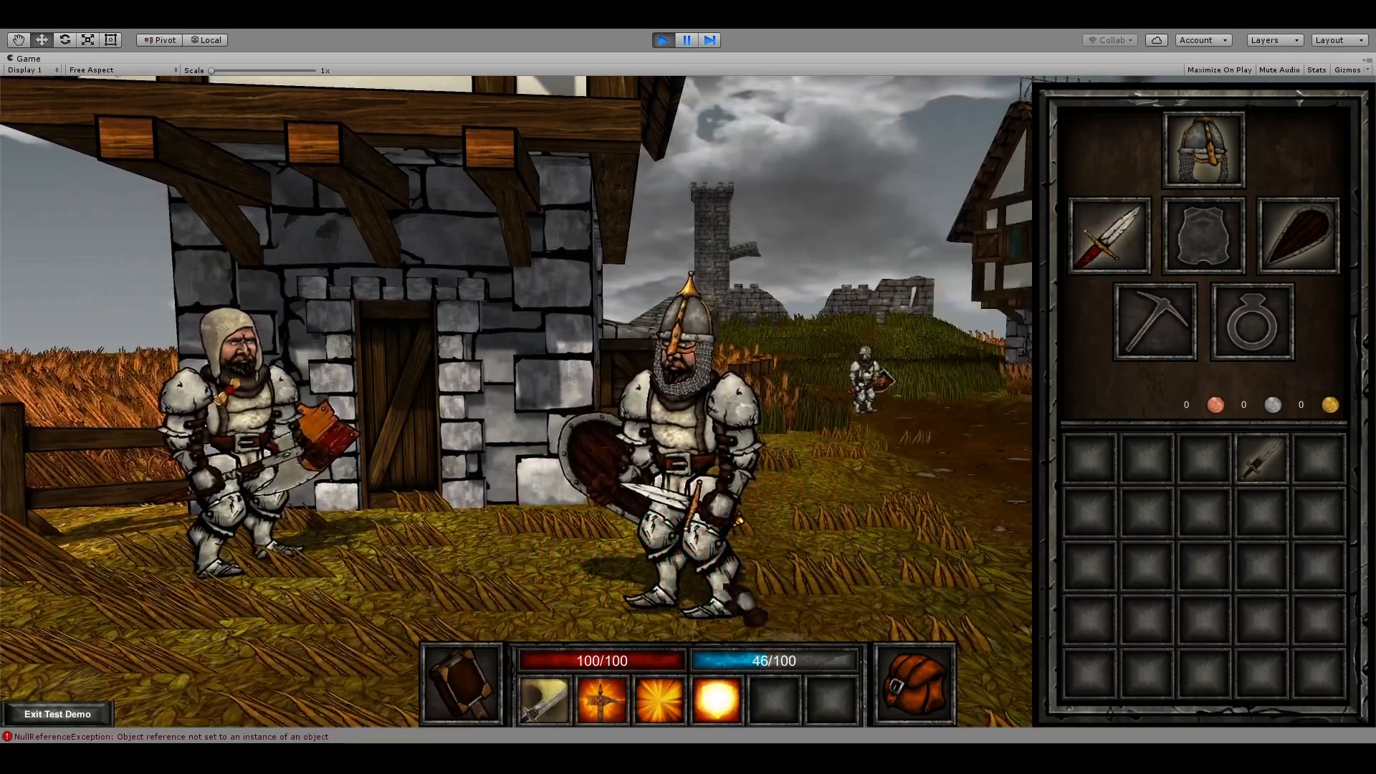
pyautogui.click(601, 693)
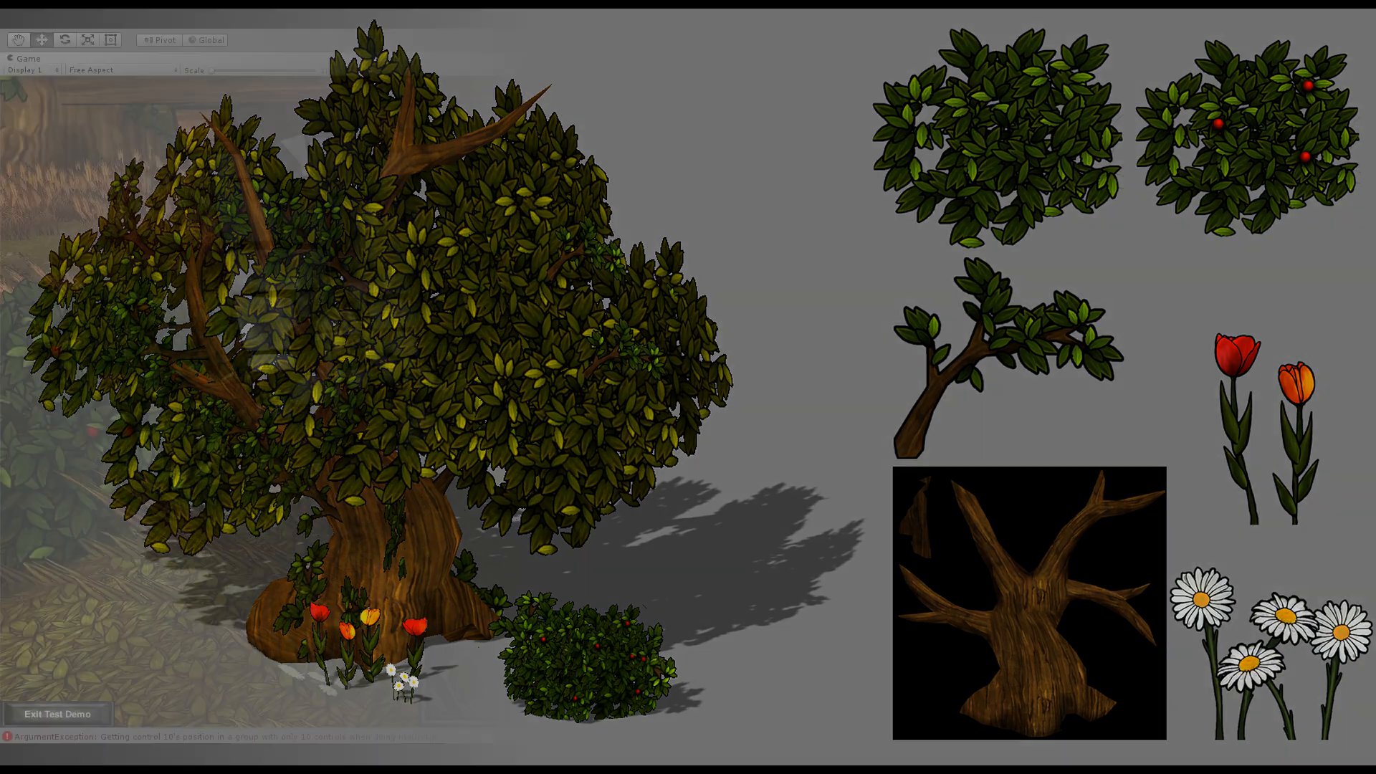
# Display the foliage showcase: tree, bushes, branch, trunk, tulips and daisies.
pyautogui.click(661, 40)
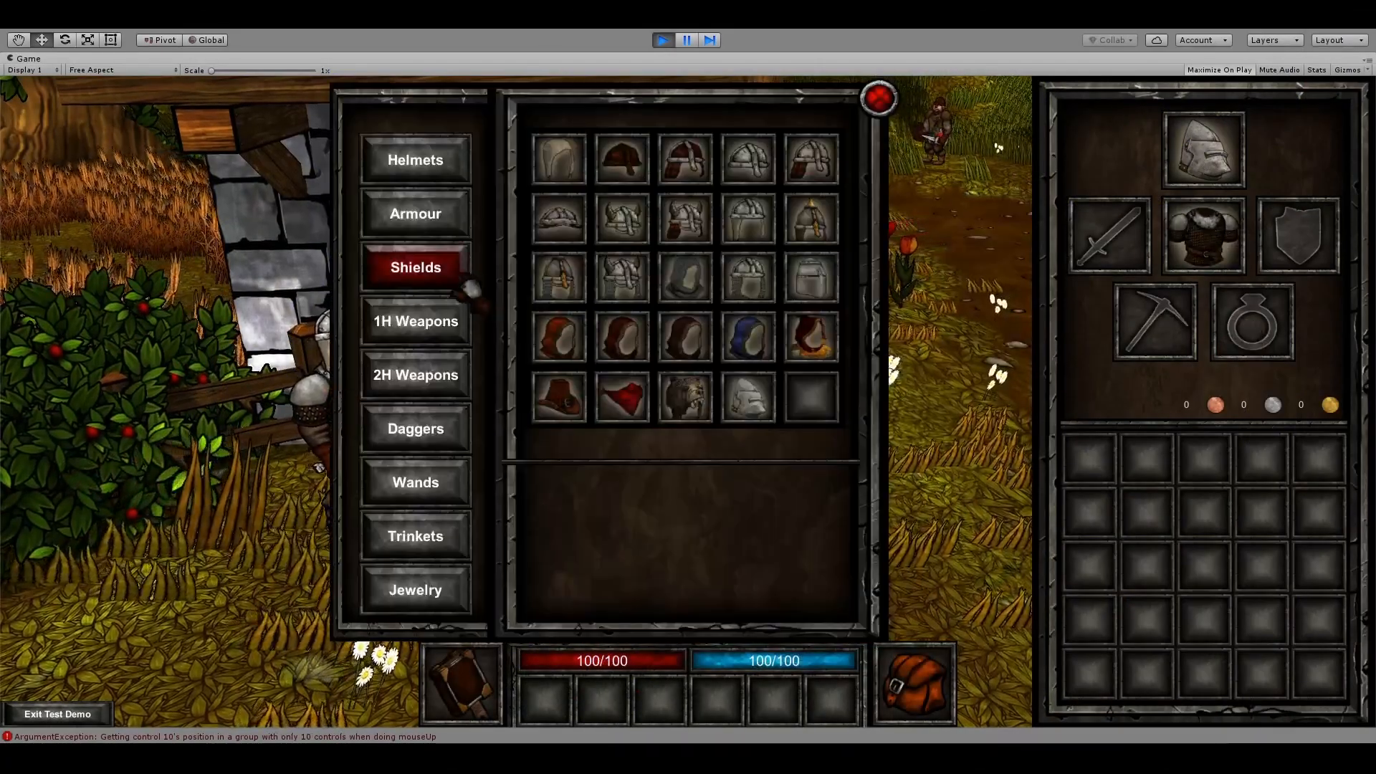
# Browse Armour then Jewelry, add the first ring, and drag it into the ring slot.
pyautogui.click(414, 214)
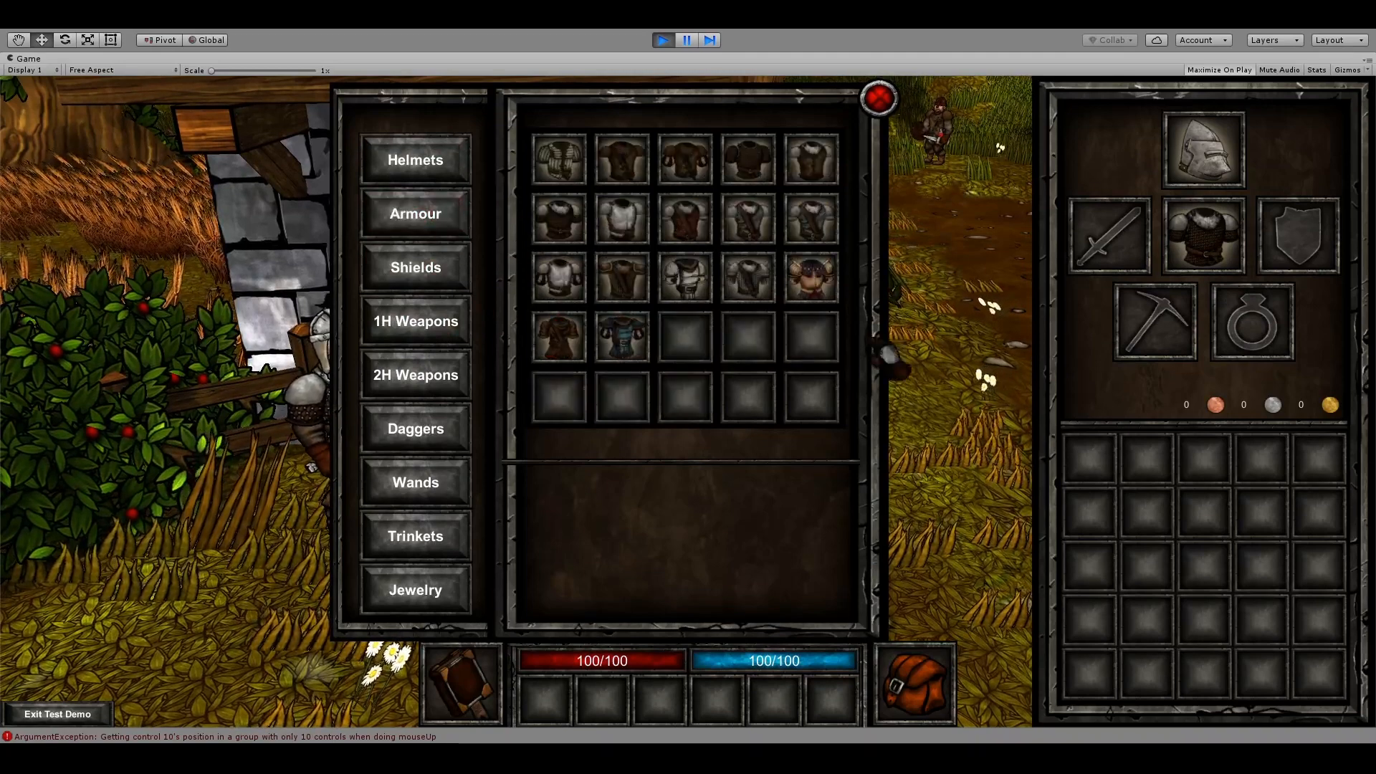
pyautogui.click(414, 589)
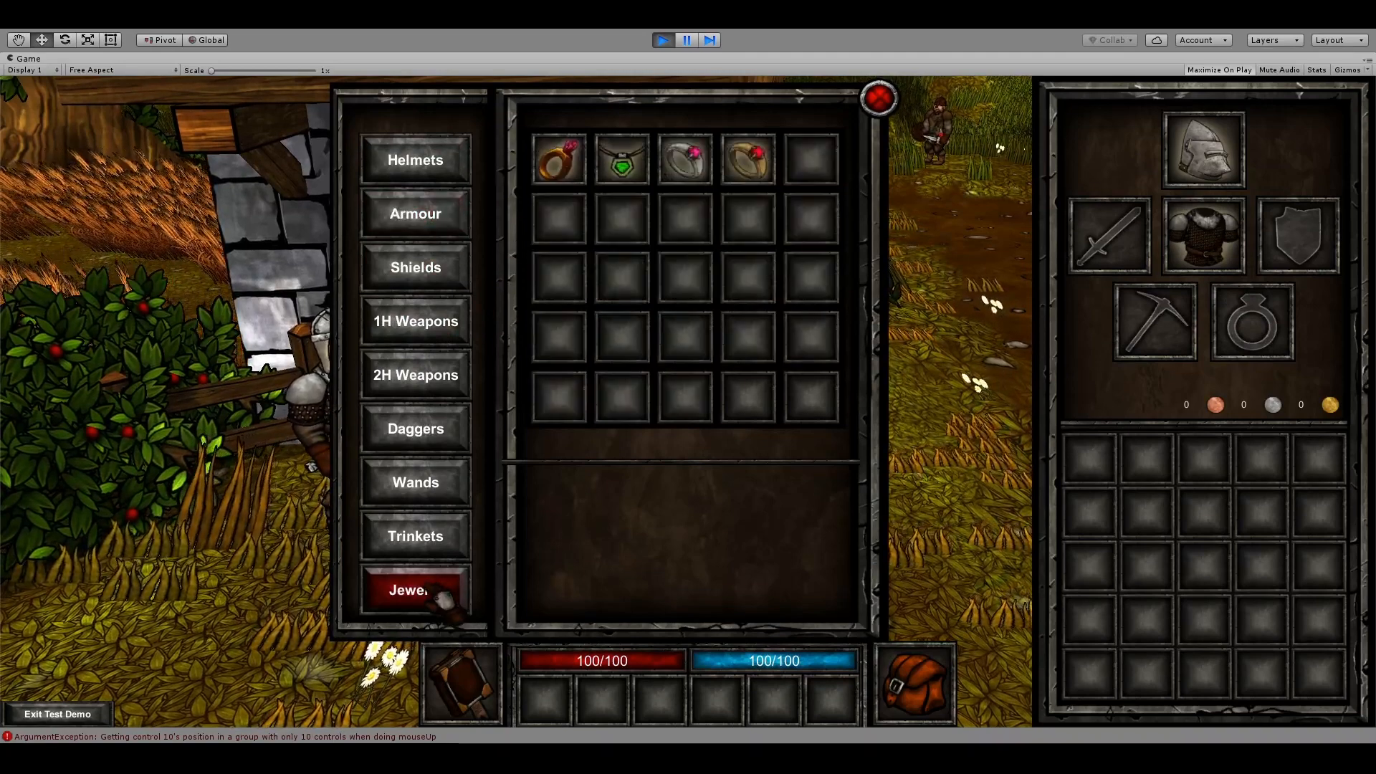
pyautogui.click(558, 159)
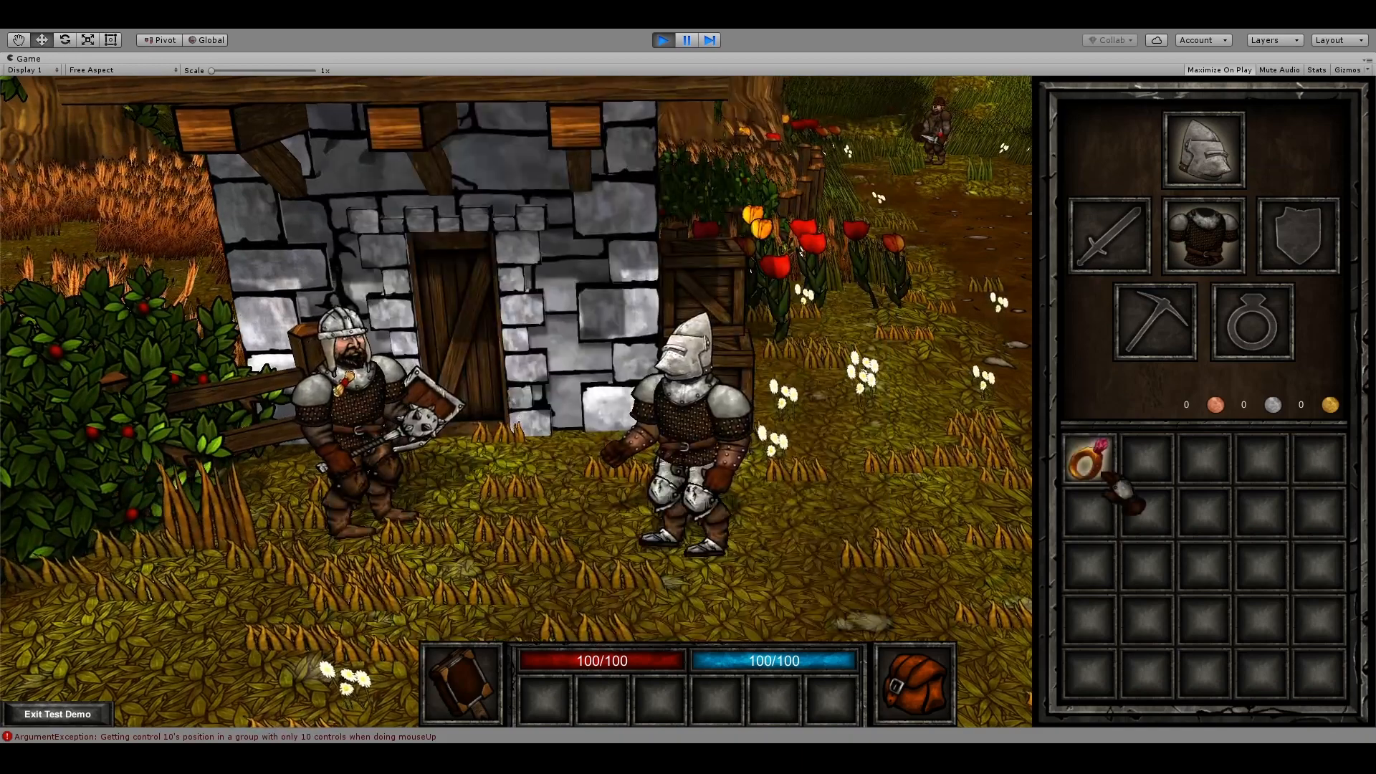
pyautogui.moveTo(1088, 460); pyautogui.dragTo(1252, 320)
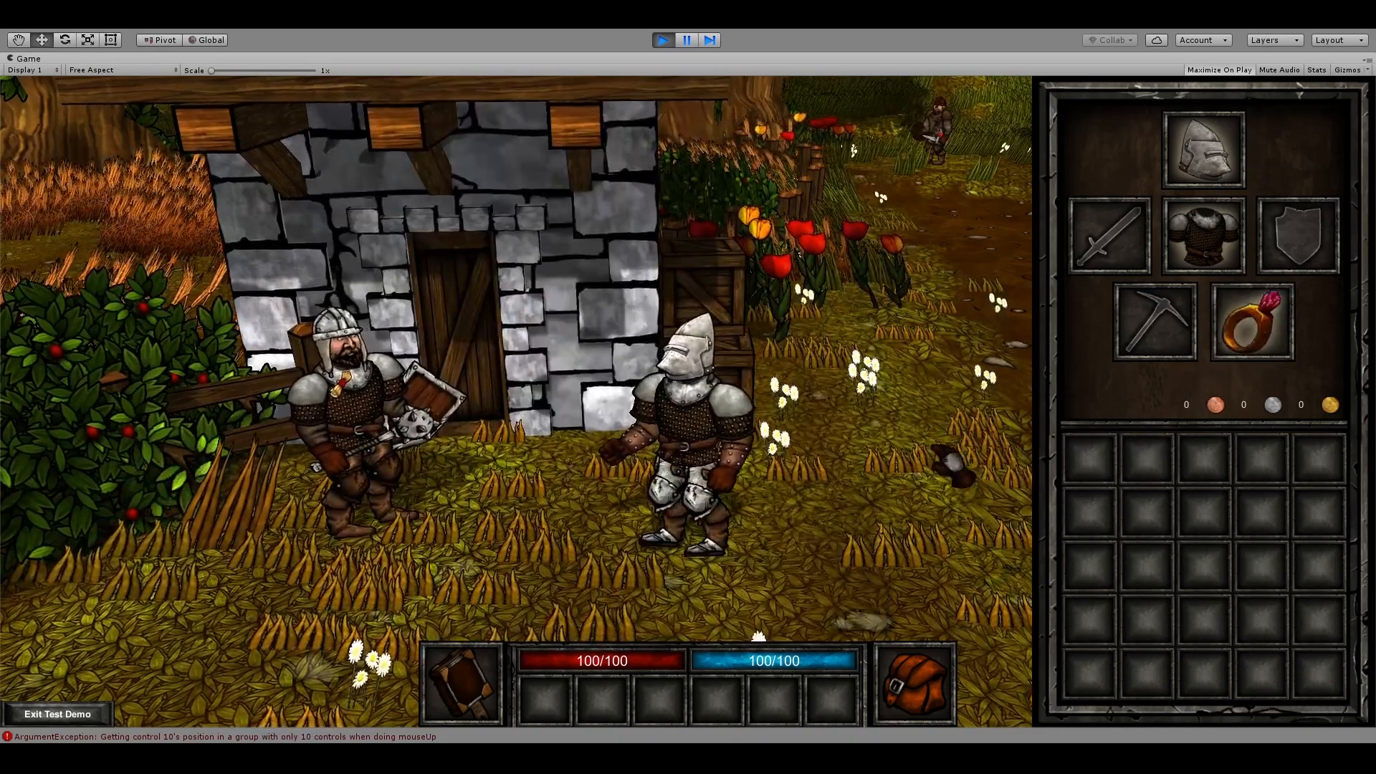
pyautogui.click(1202, 235)
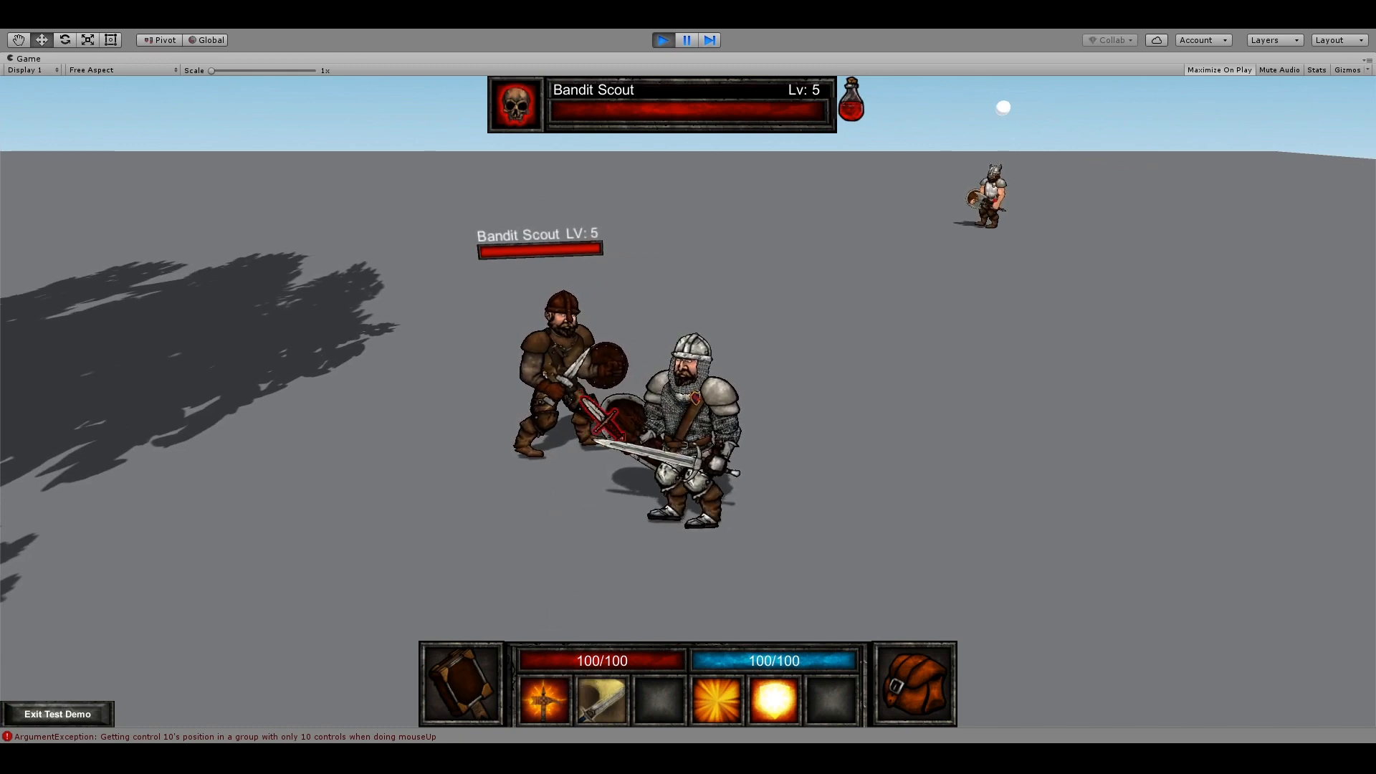
# Attack the Bandit Scout with the sword until it dies and becomes lootable.
pyautogui.click(542, 697)
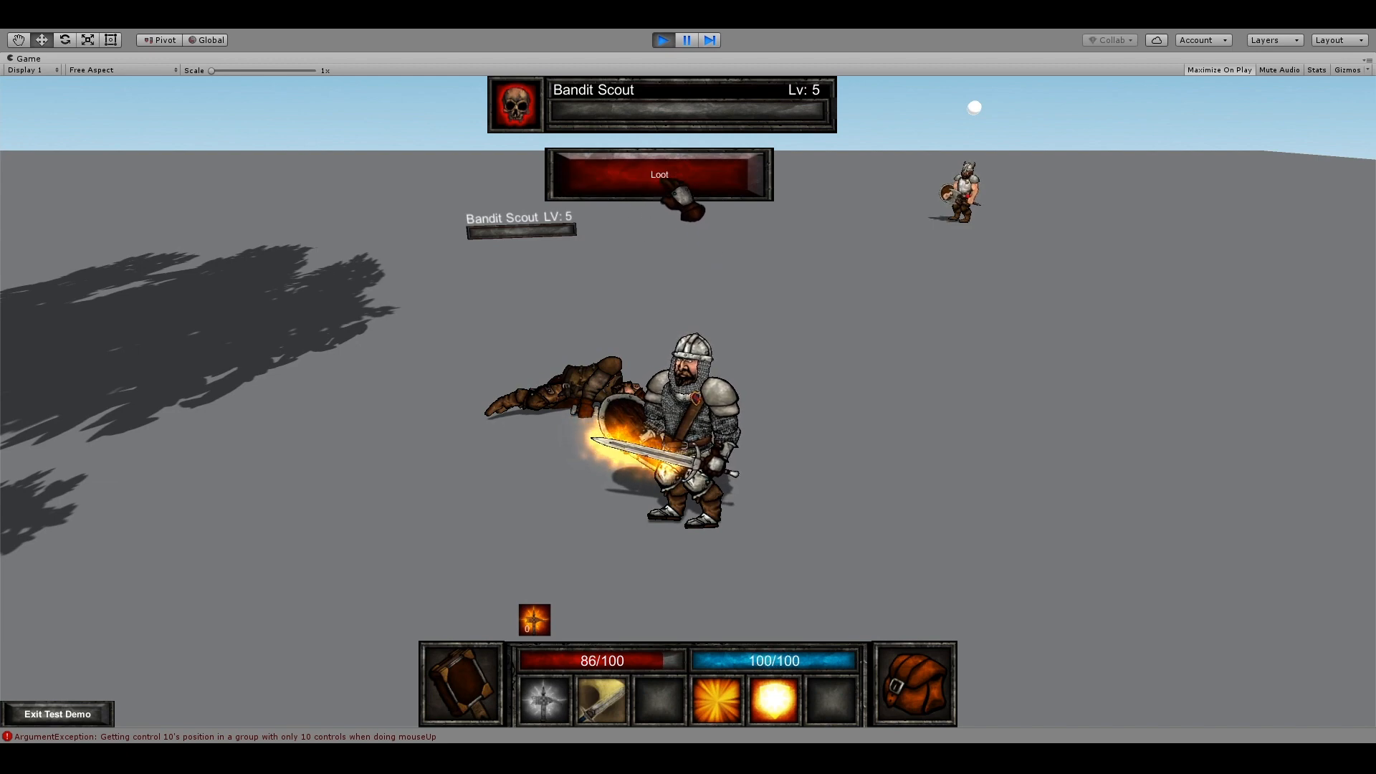
# Open the dead Bandit Scout's loot window and take one of its items.
pyautogui.click(657, 174)
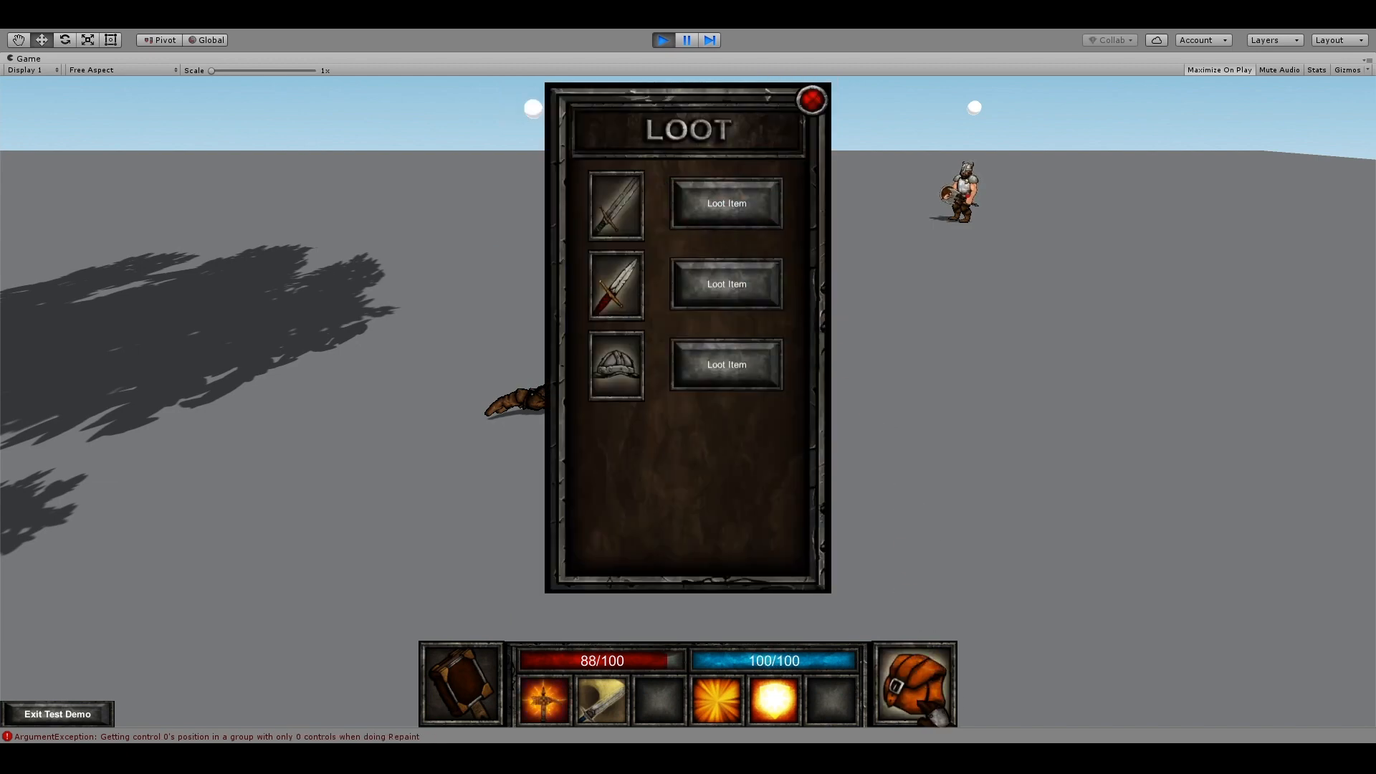
pyautogui.click(726, 203)
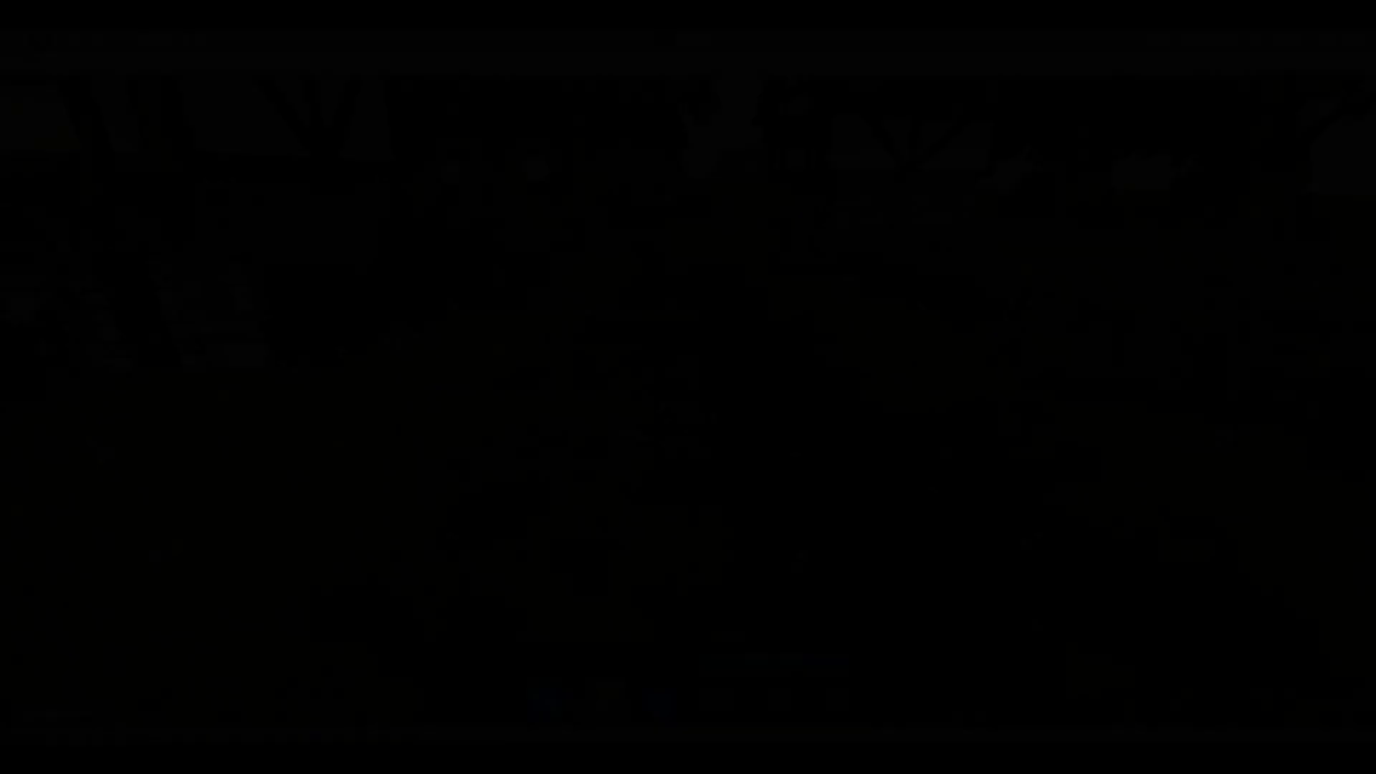
# Collect the second weapon from the slain bandit's loot, then switch to Discord.
pyautogui.click(662, 39)
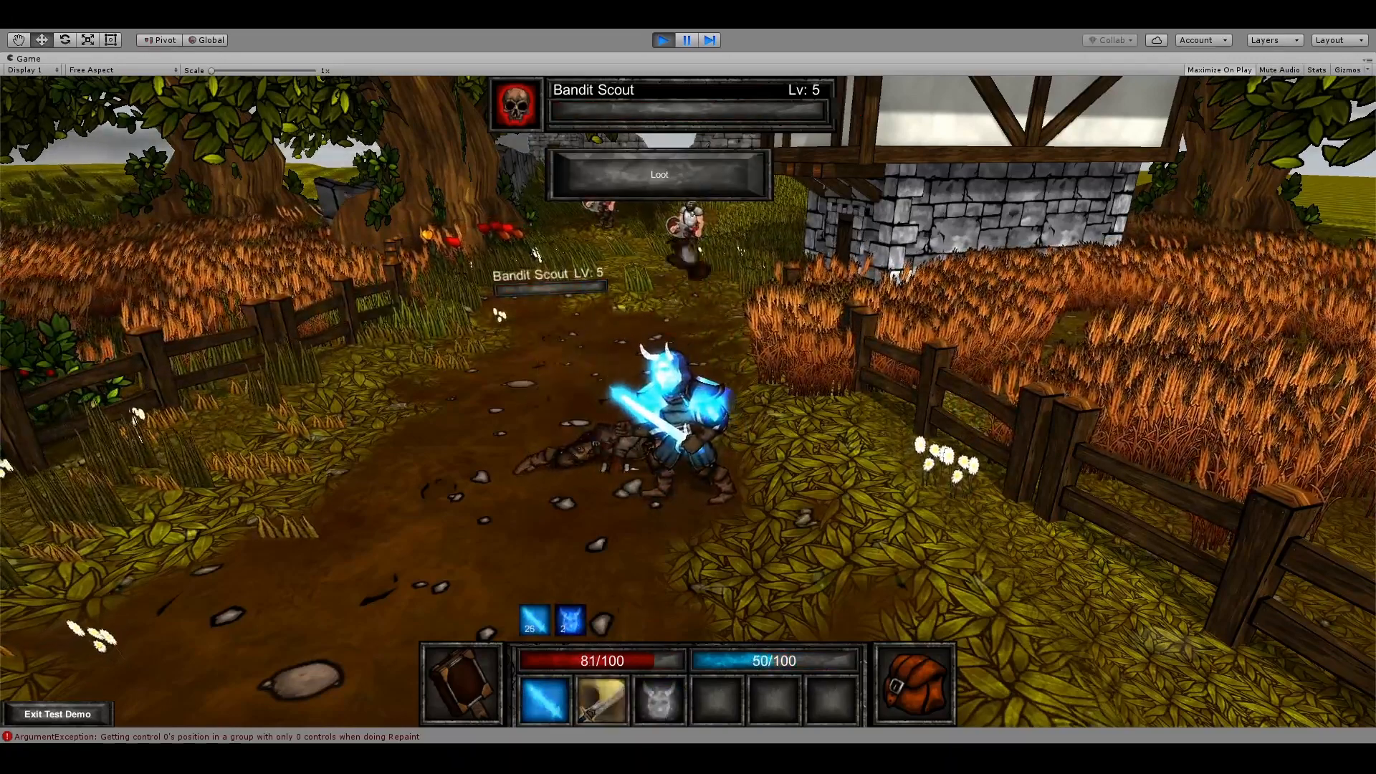
pyautogui.click(658, 174)
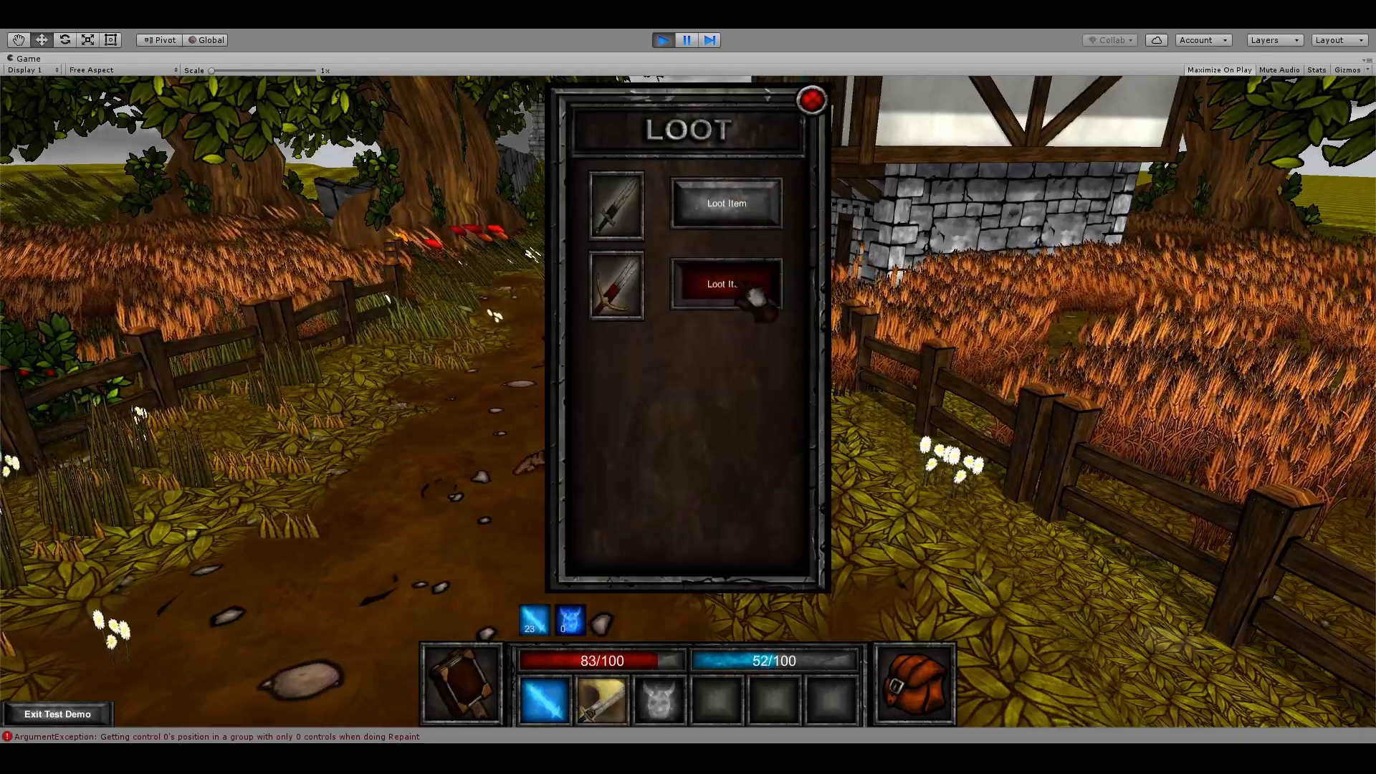
pyautogui.click(725, 283)
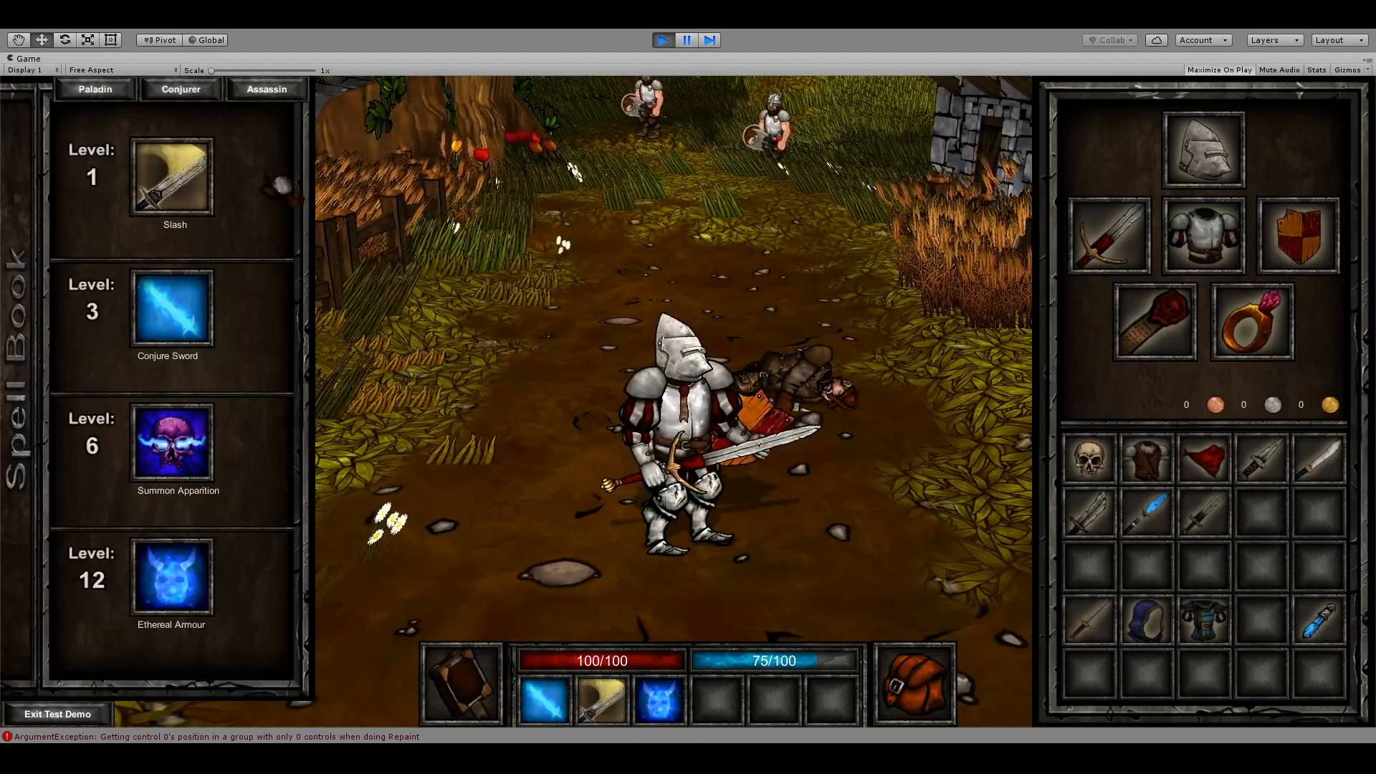
pyautogui.click(94, 89)
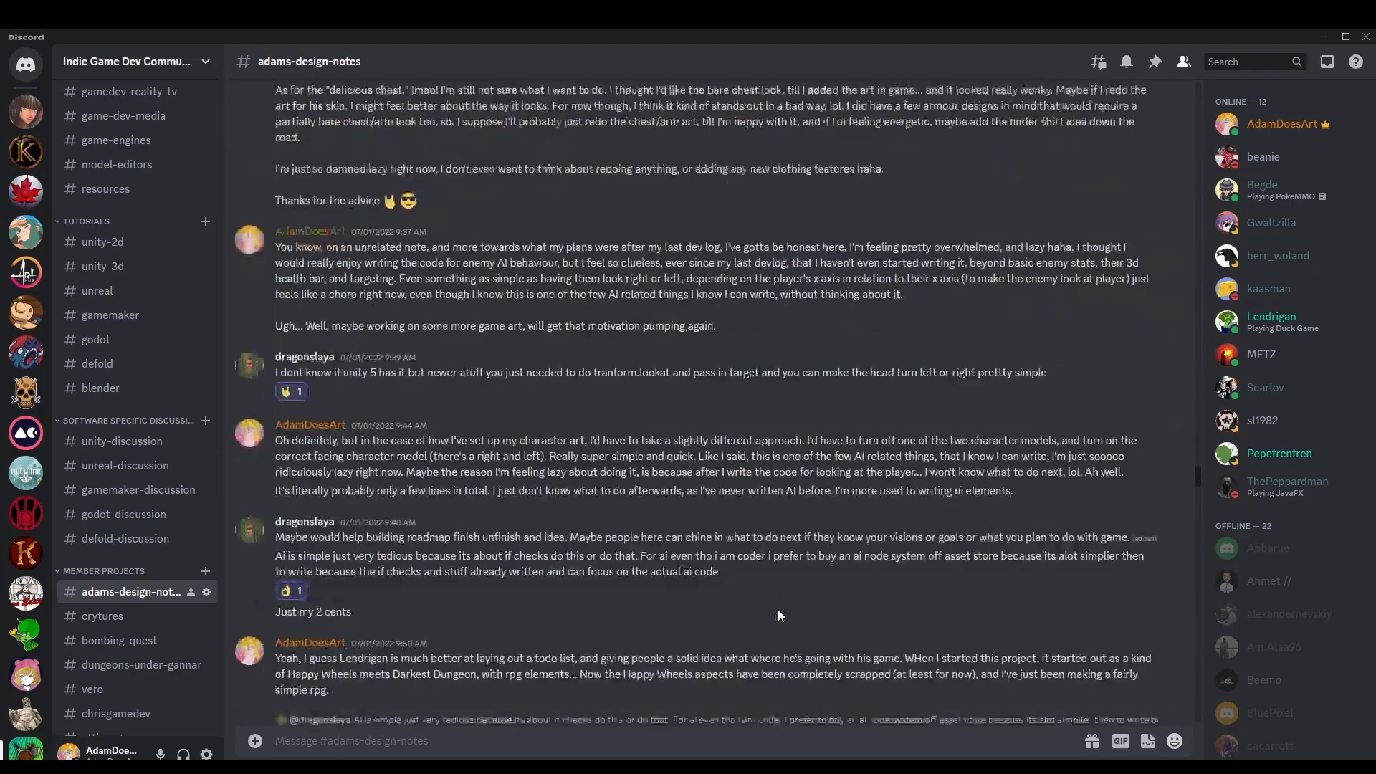
# Scroll #adams-design-notes down to the May 21–22, 2023 environment art posts.
pyautogui.scroll(-3)
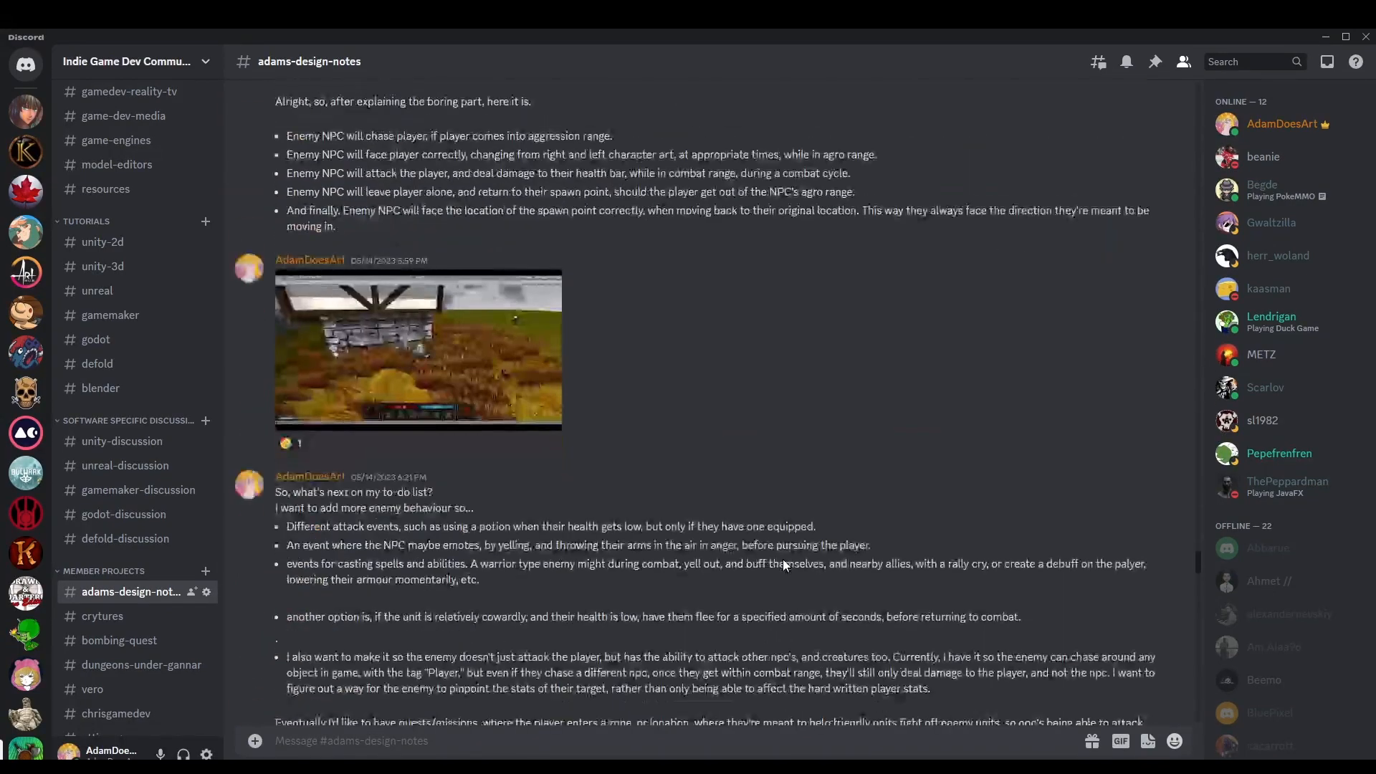
pyautogui.scroll(-3)
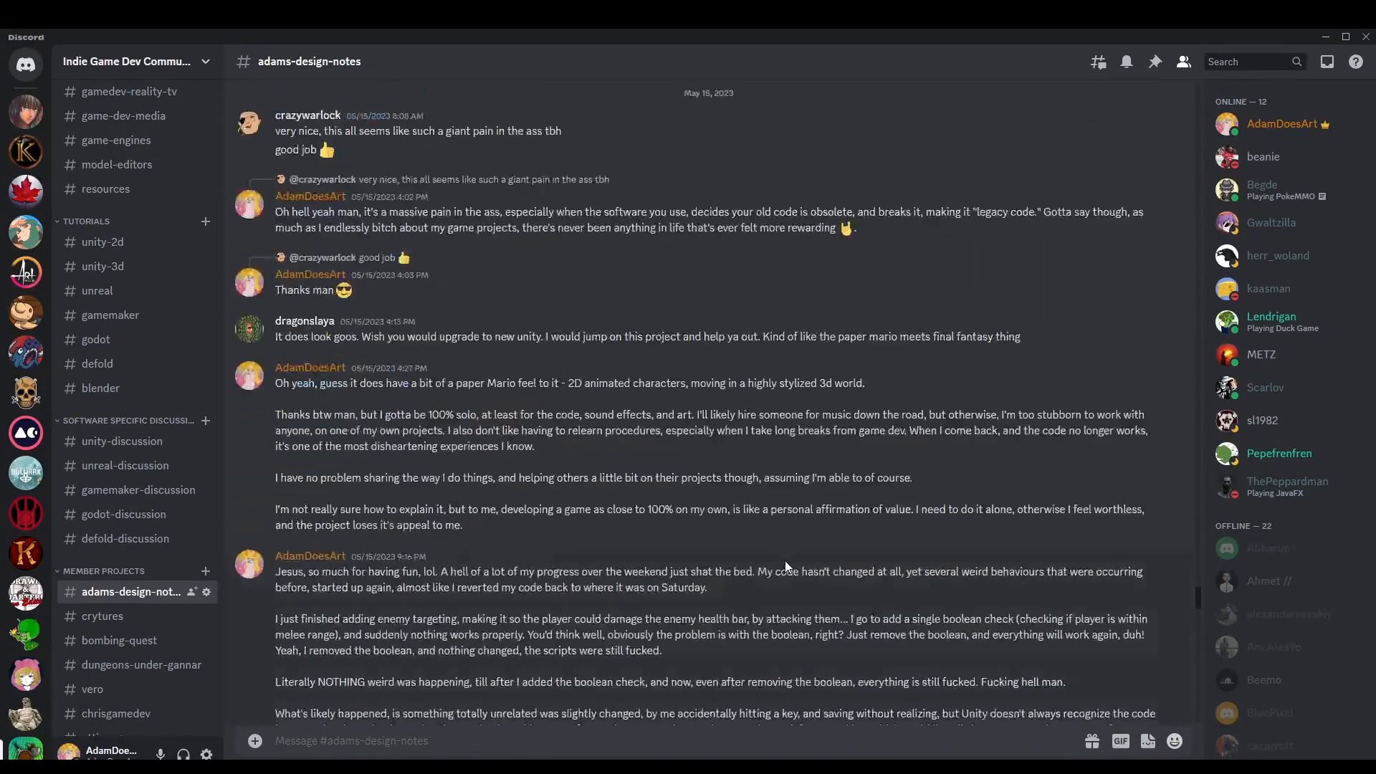
pyautogui.scroll(-3)
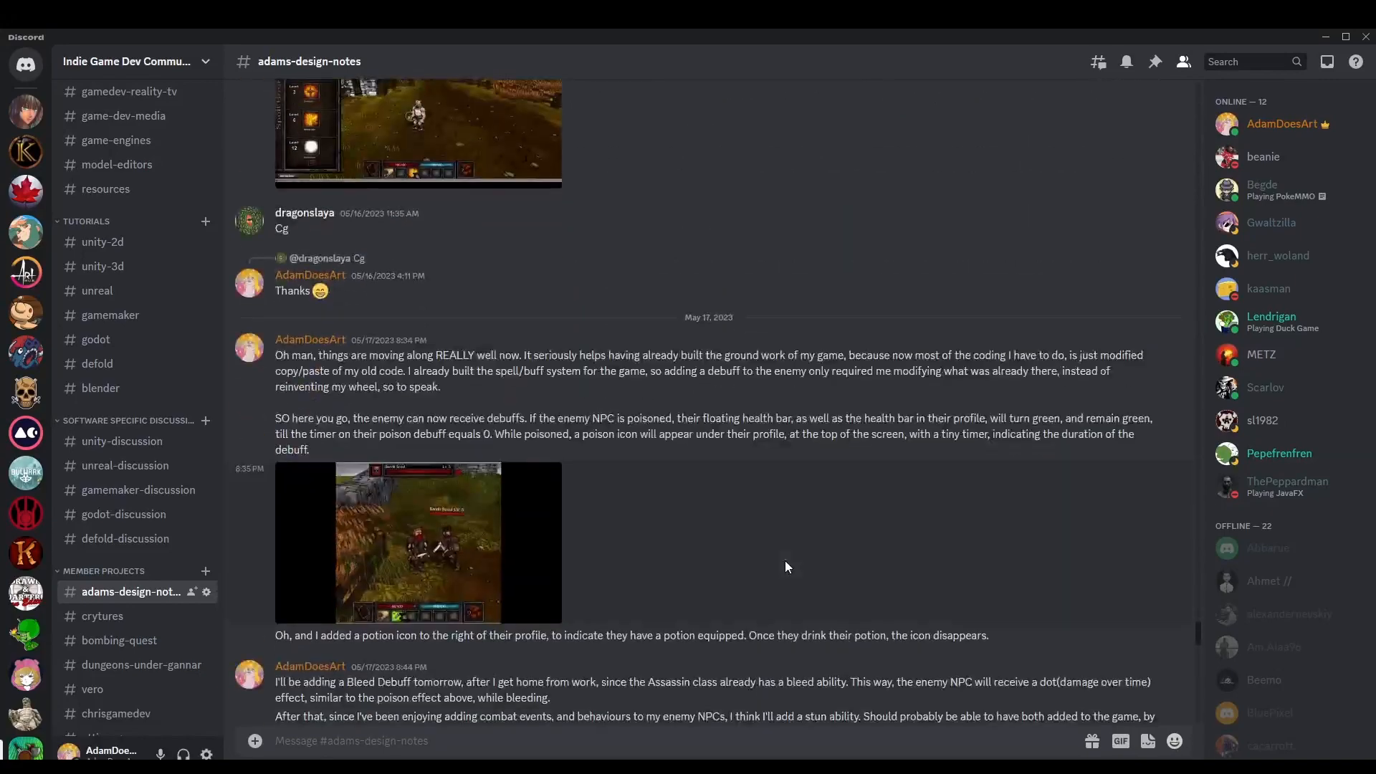
pyautogui.scroll(-3)
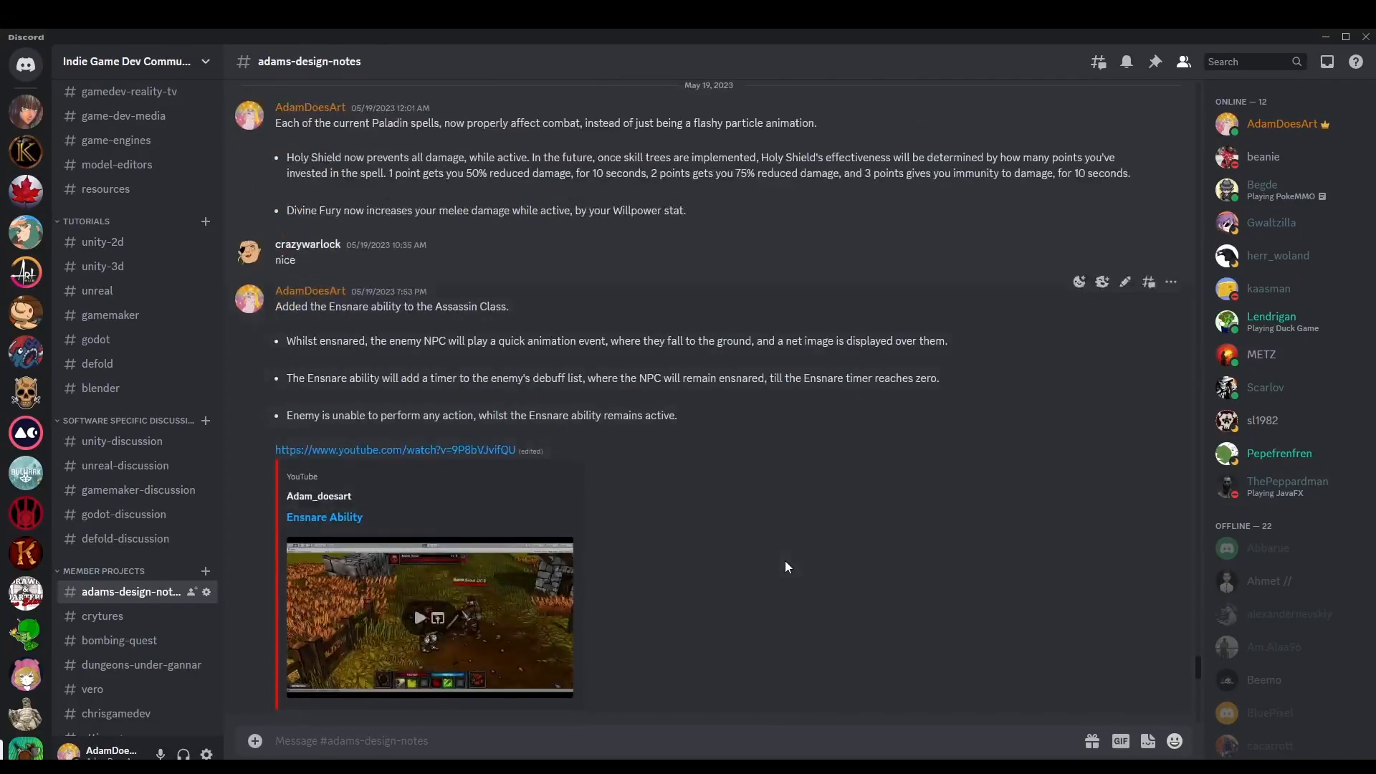
pyautogui.scroll(-3)
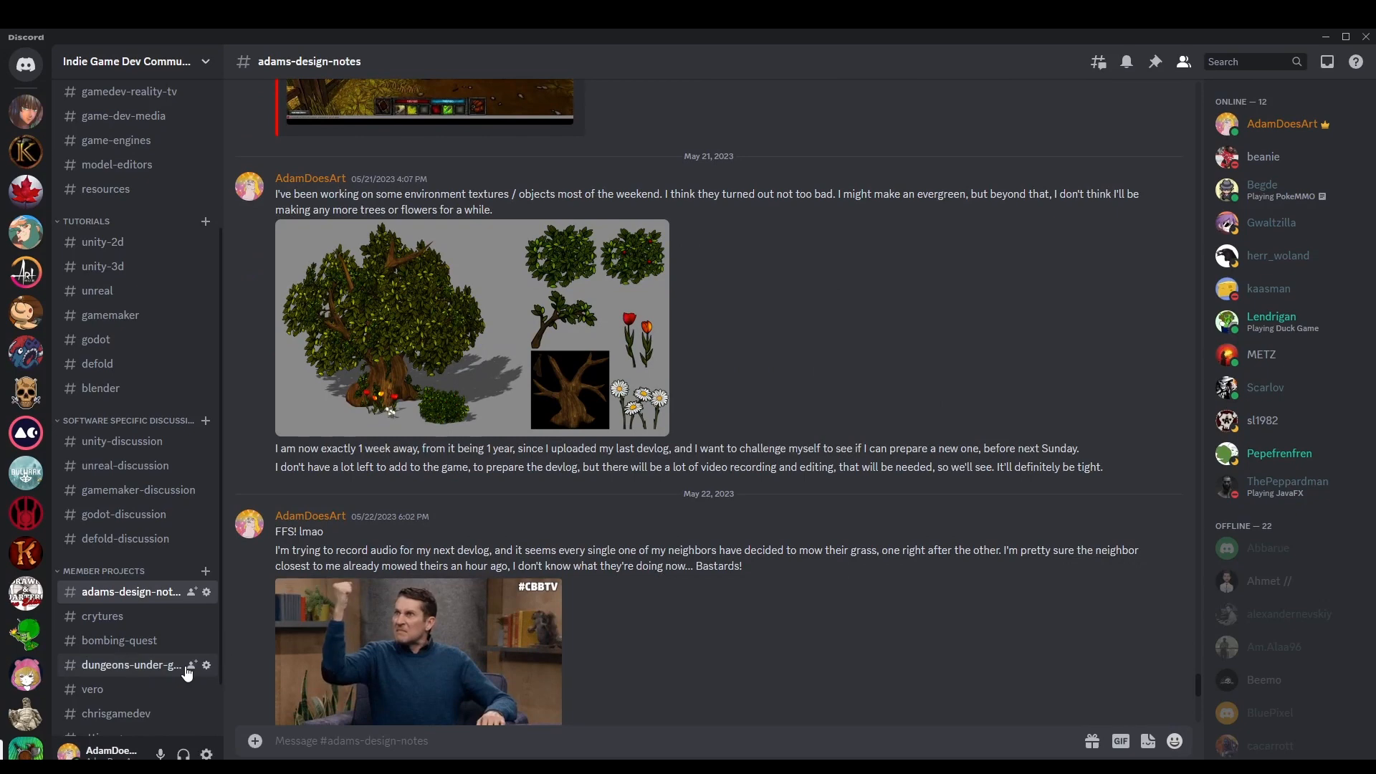
# Visit unity-2d, unreal, gamemaker, blender, documentaries, game-dev-media, model-editors and resources channels.
pyautogui.click(102, 242)
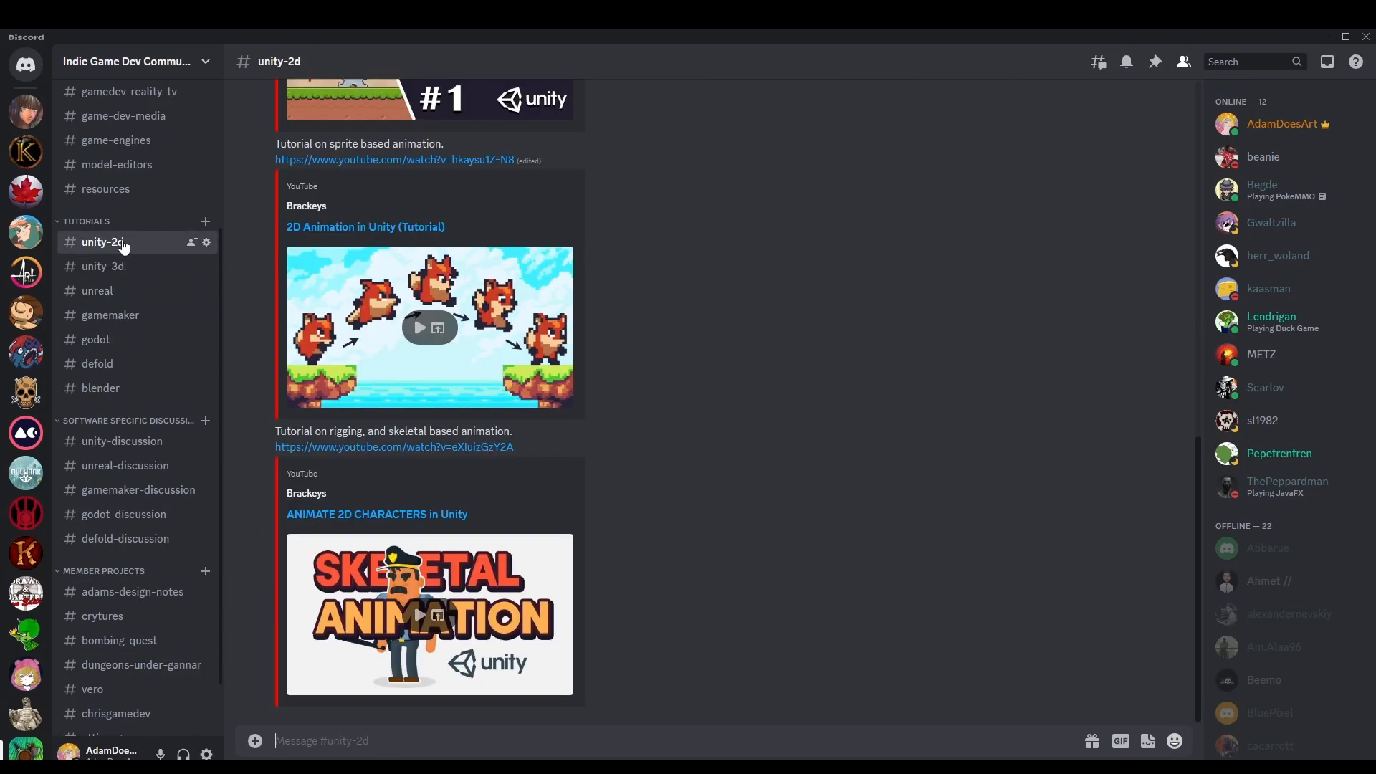
pyautogui.click(98, 290)
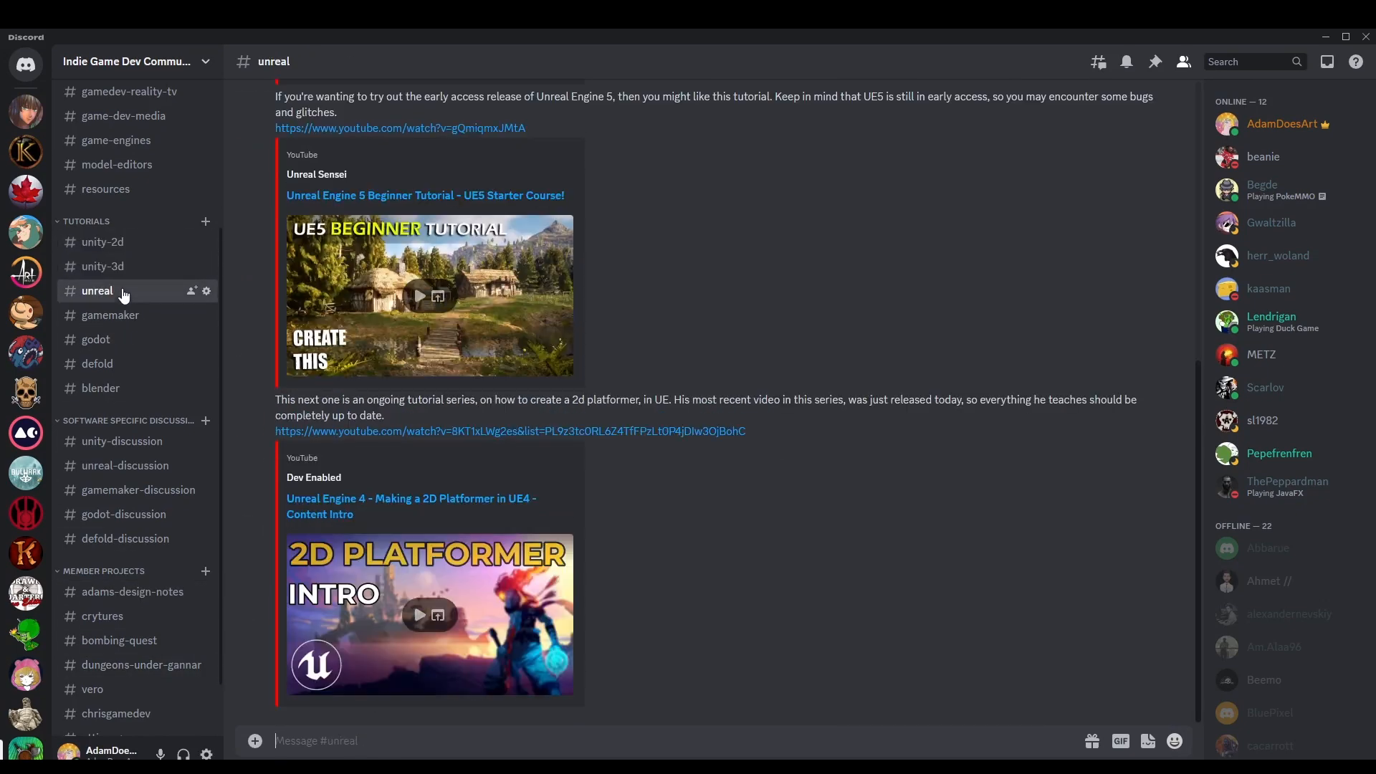
pyautogui.click(111, 315)
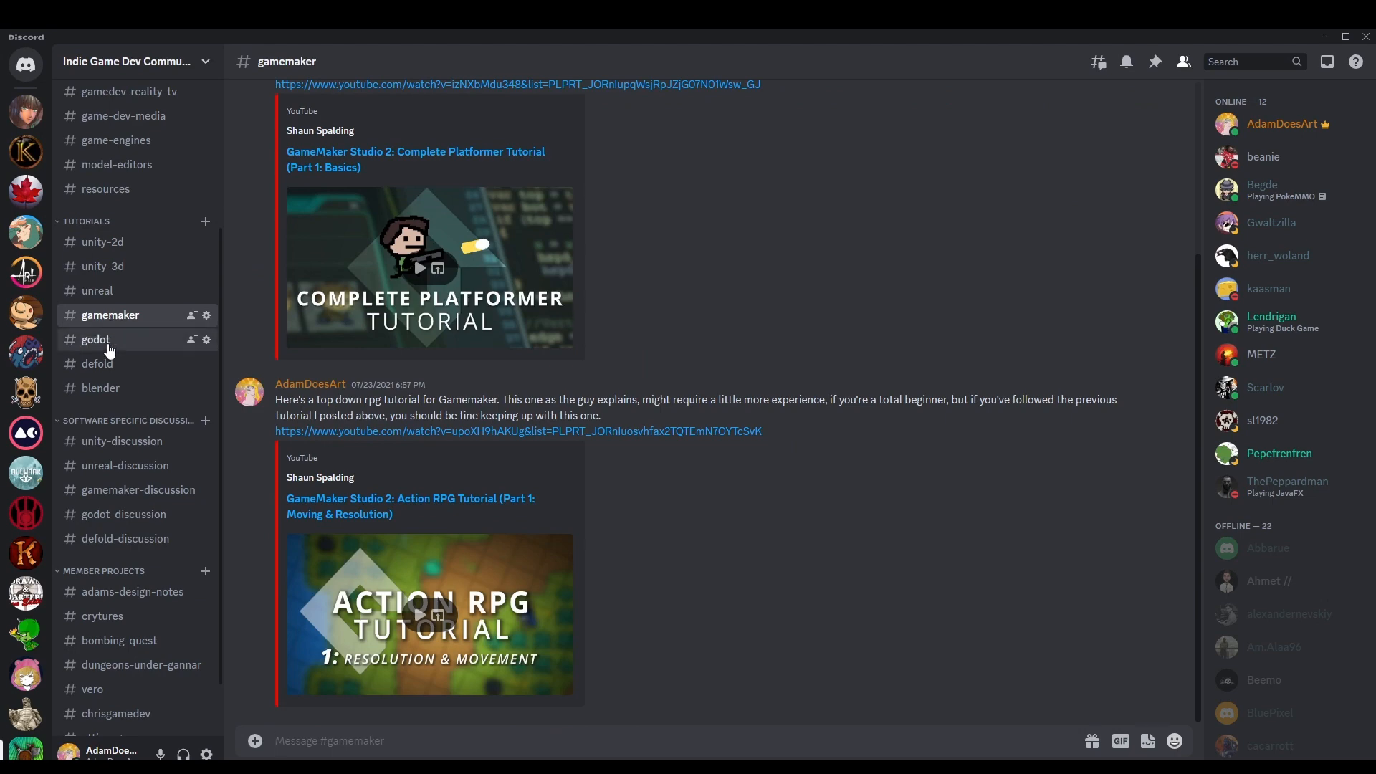
pyautogui.click(101, 388)
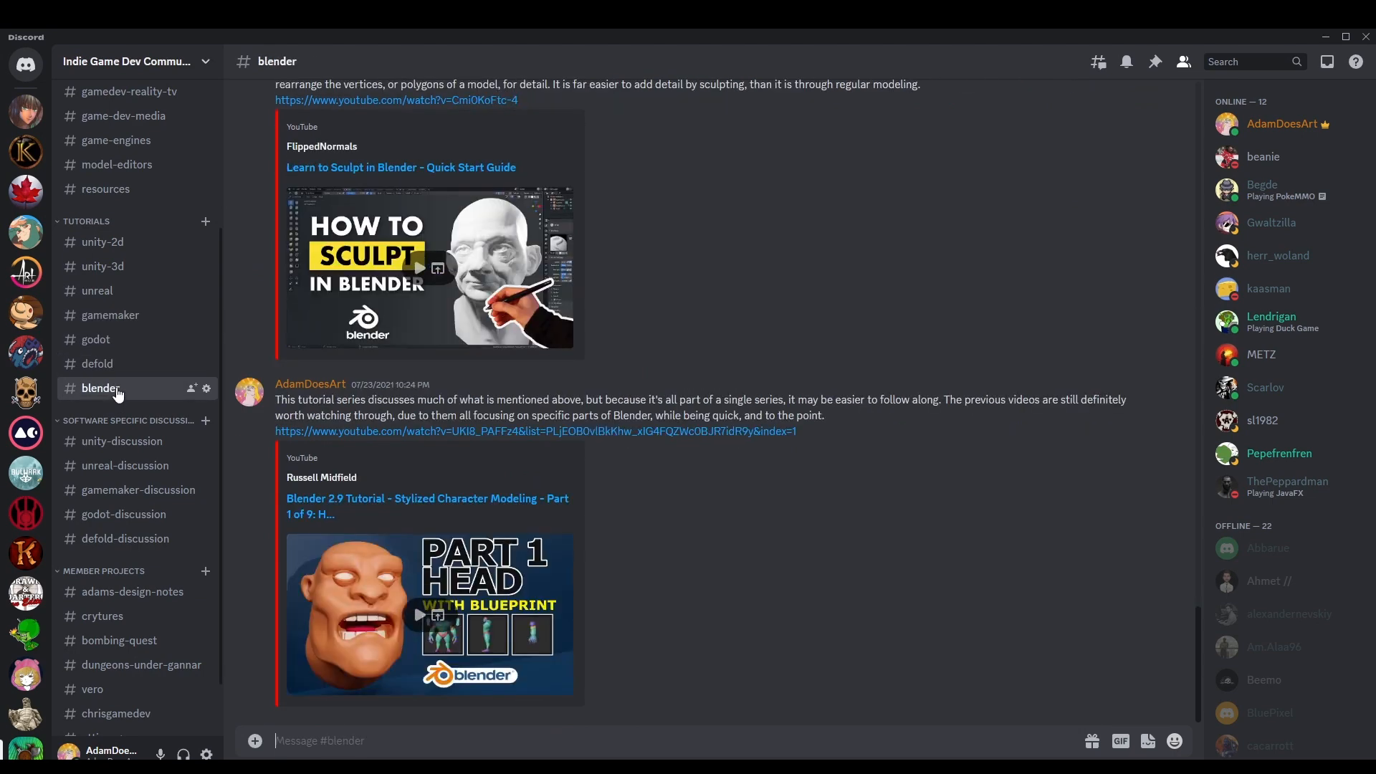
pyautogui.click(118, 278)
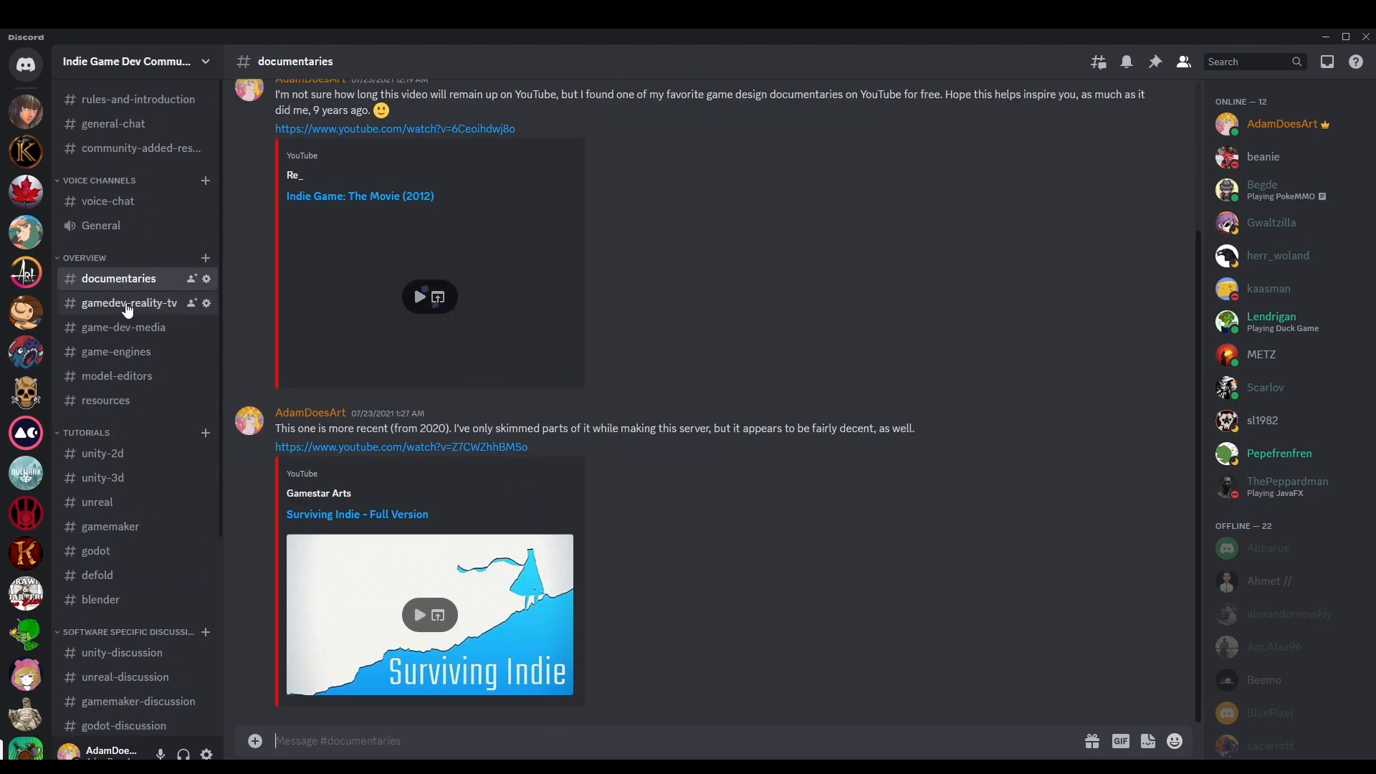
pyautogui.click(124, 327)
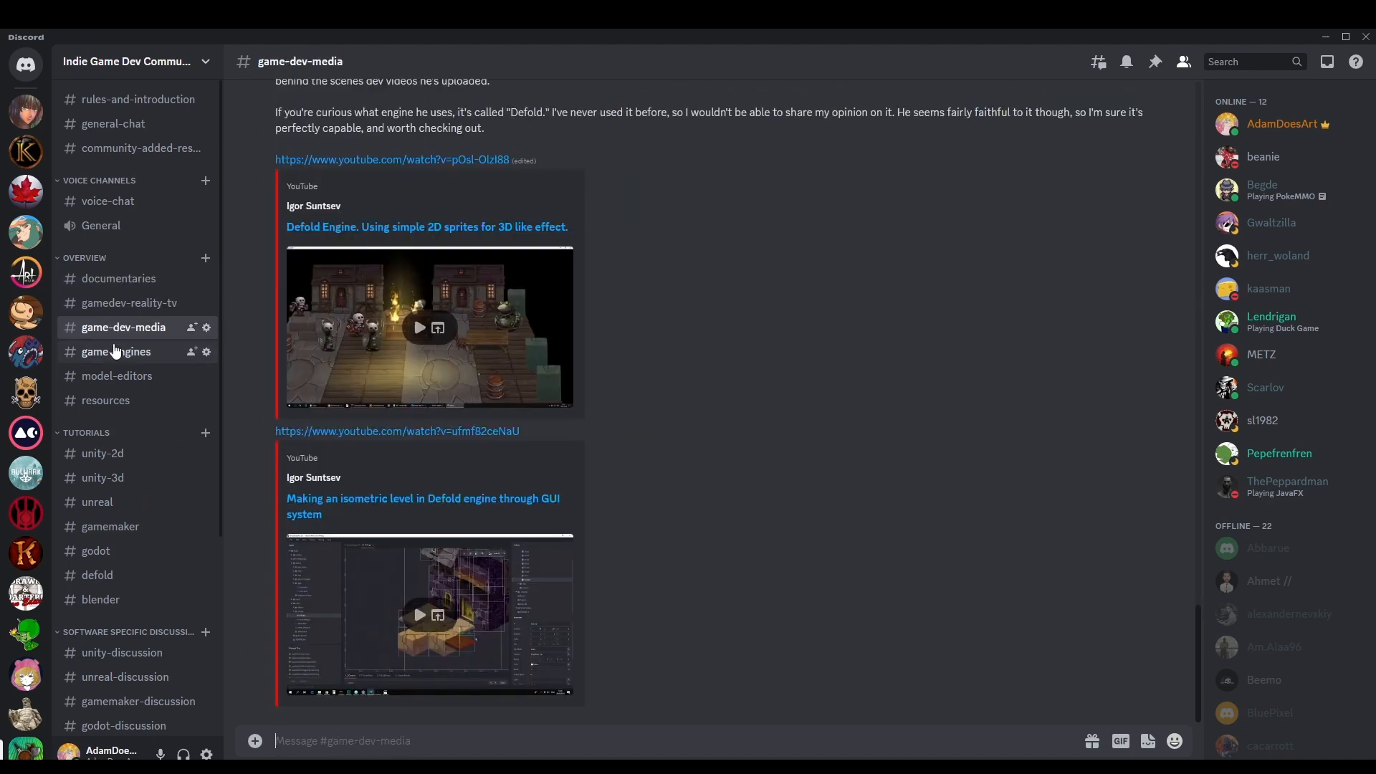
pyautogui.click(117, 375)
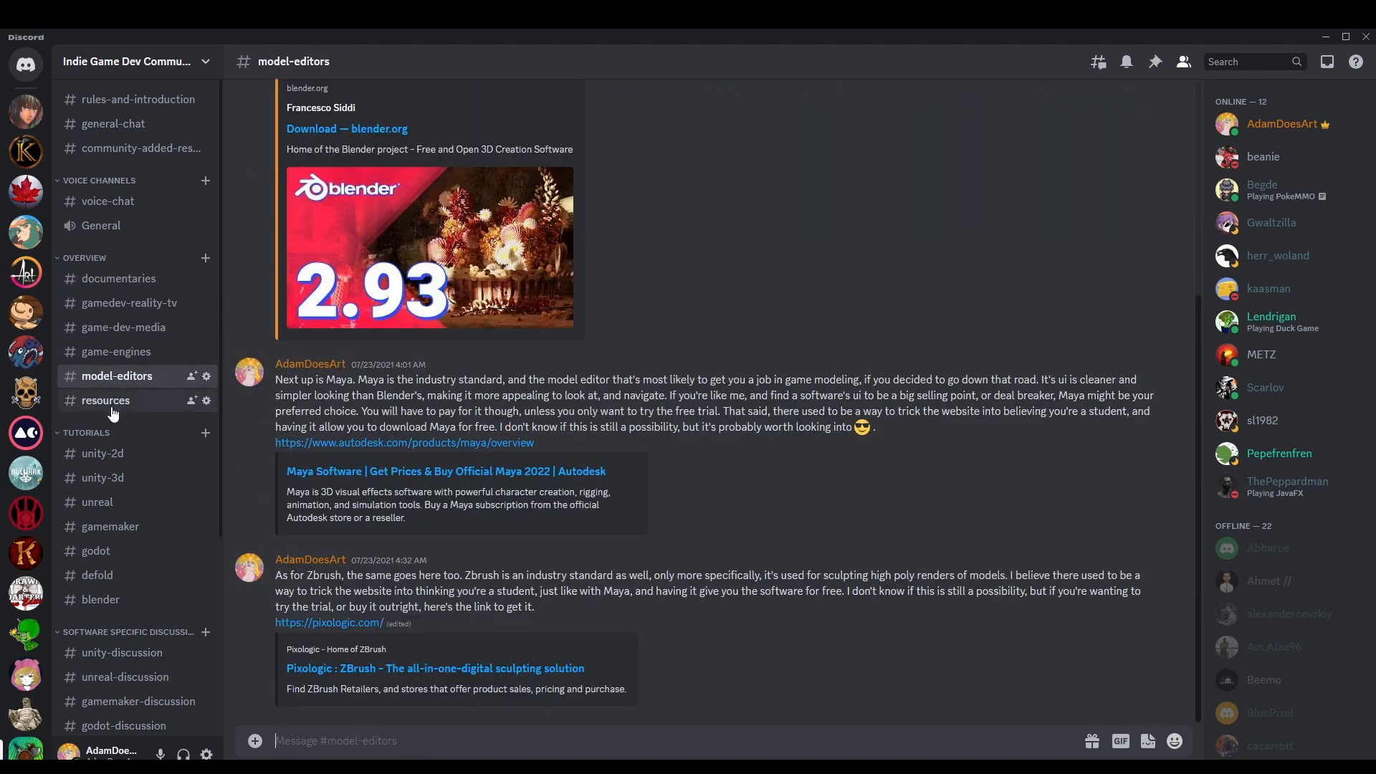
pyautogui.click(106, 400)
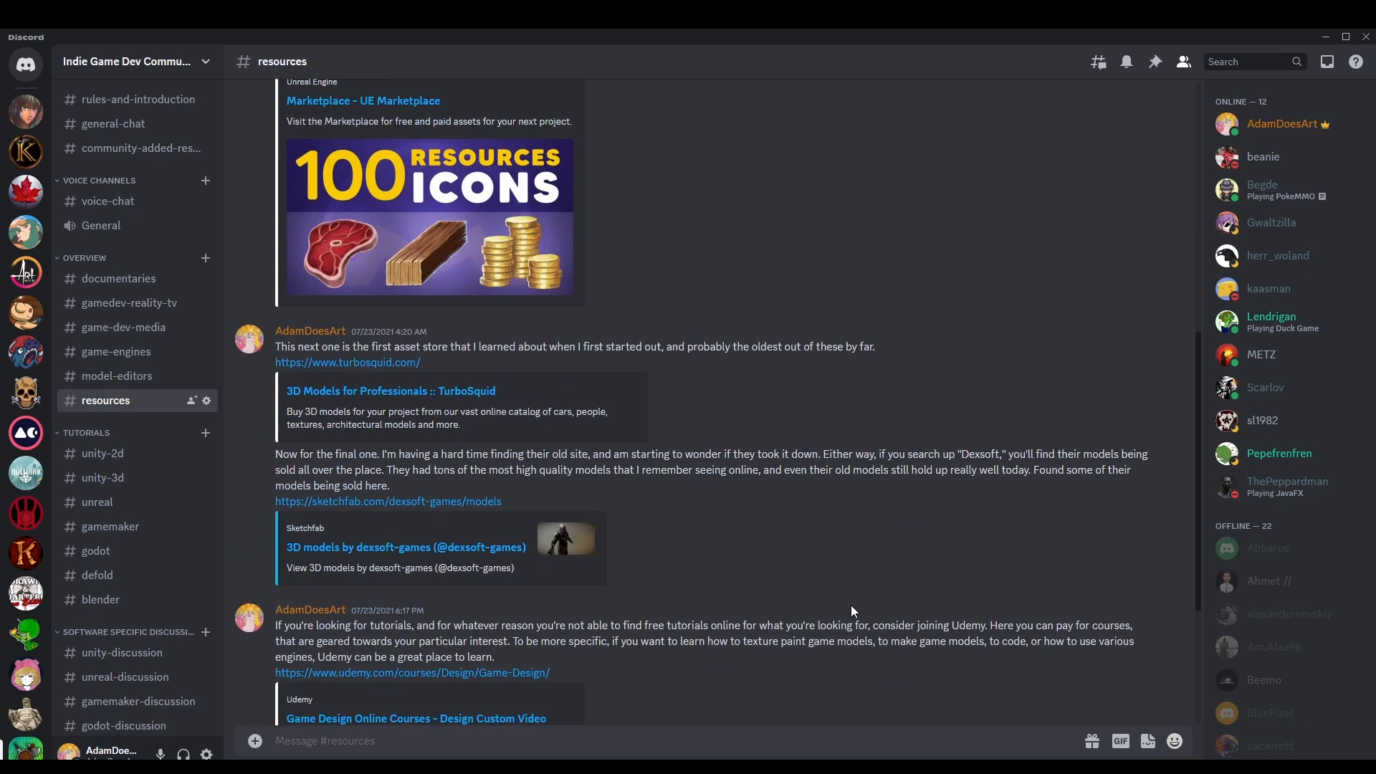